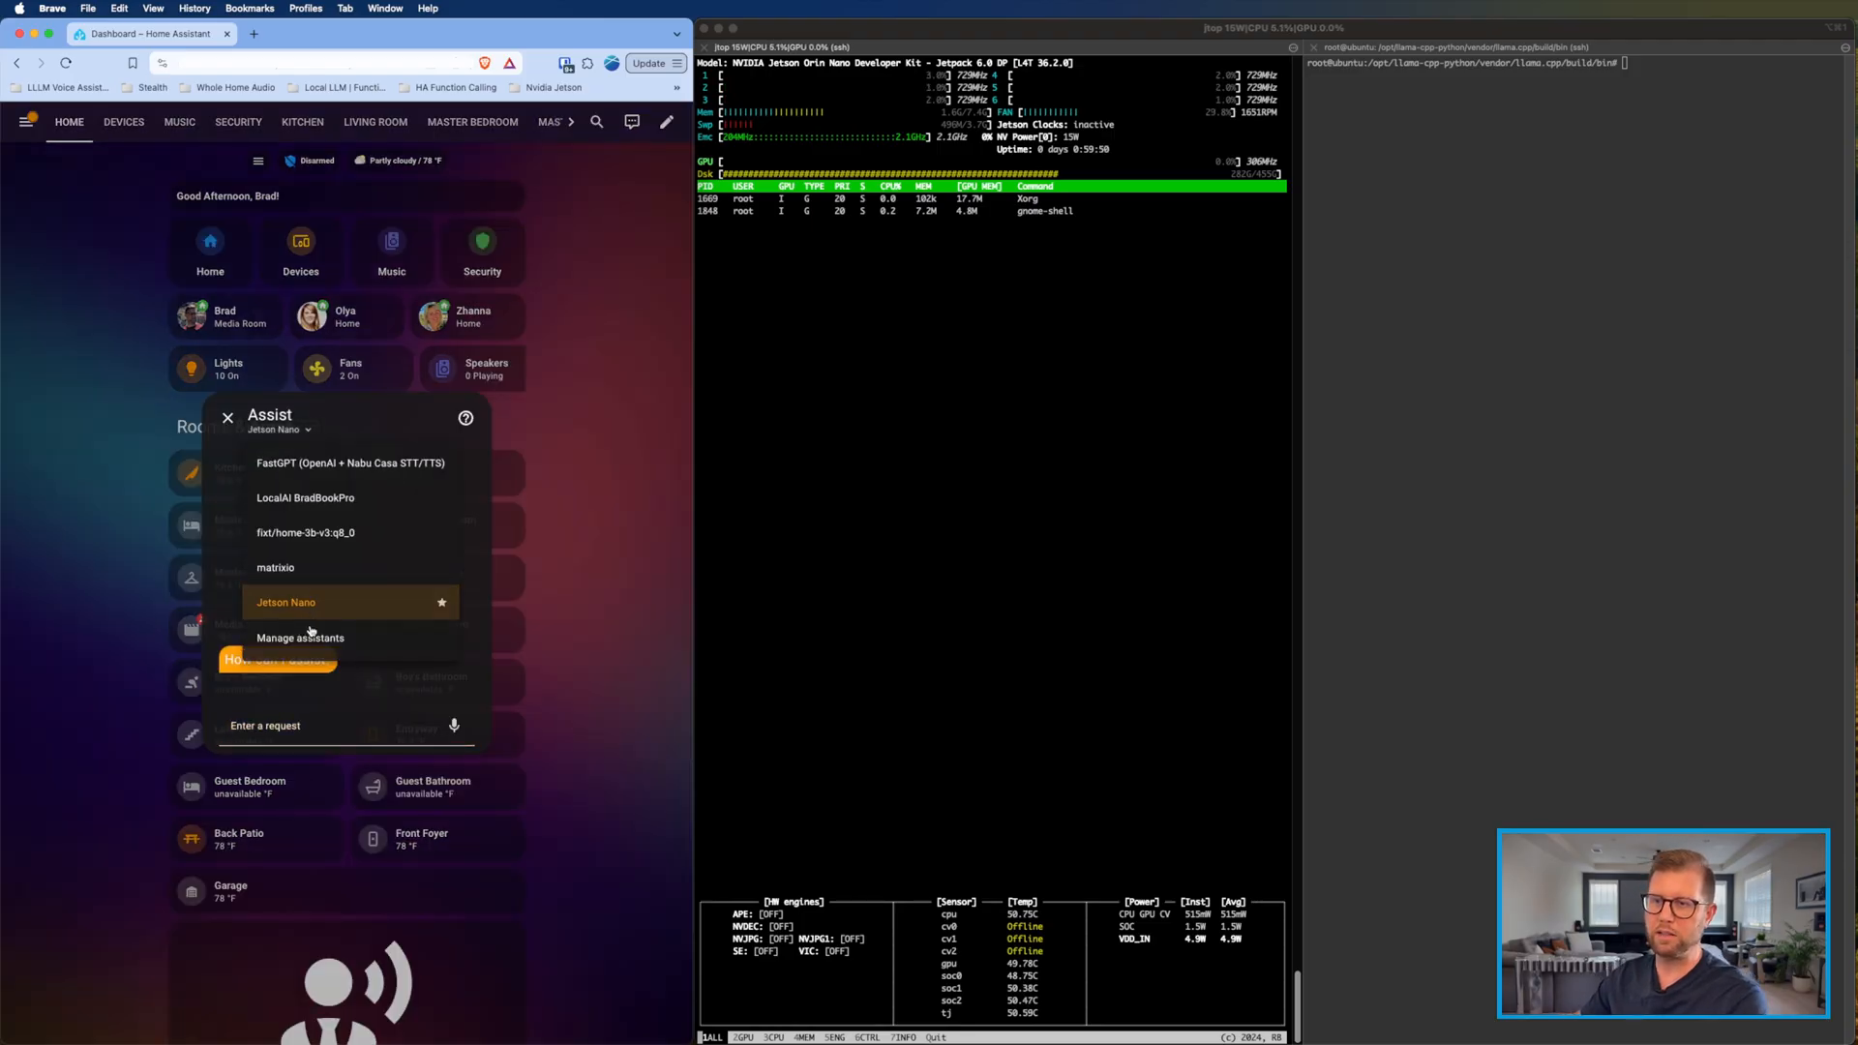
Step: Open the Jetson Nano assistant from Manage assistants to review its conversation agent and speech engines
left_click(301, 637)
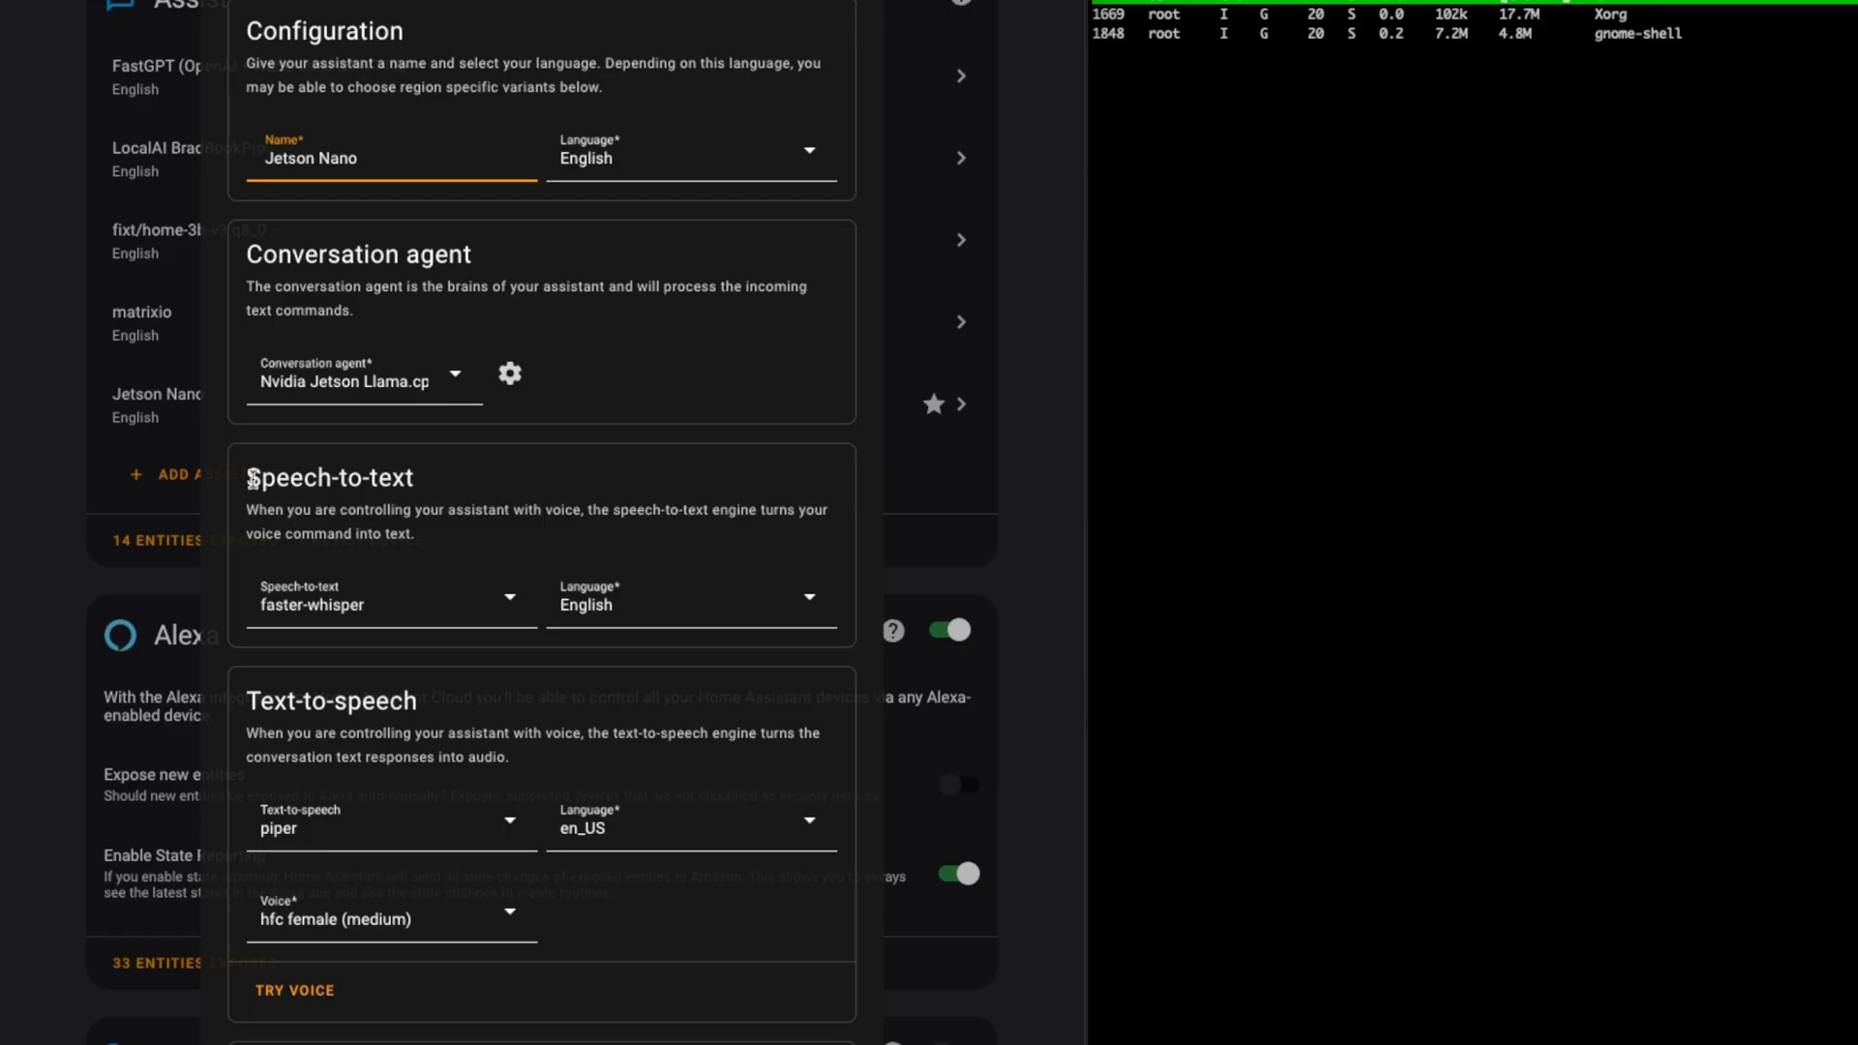
double_click(329, 479)
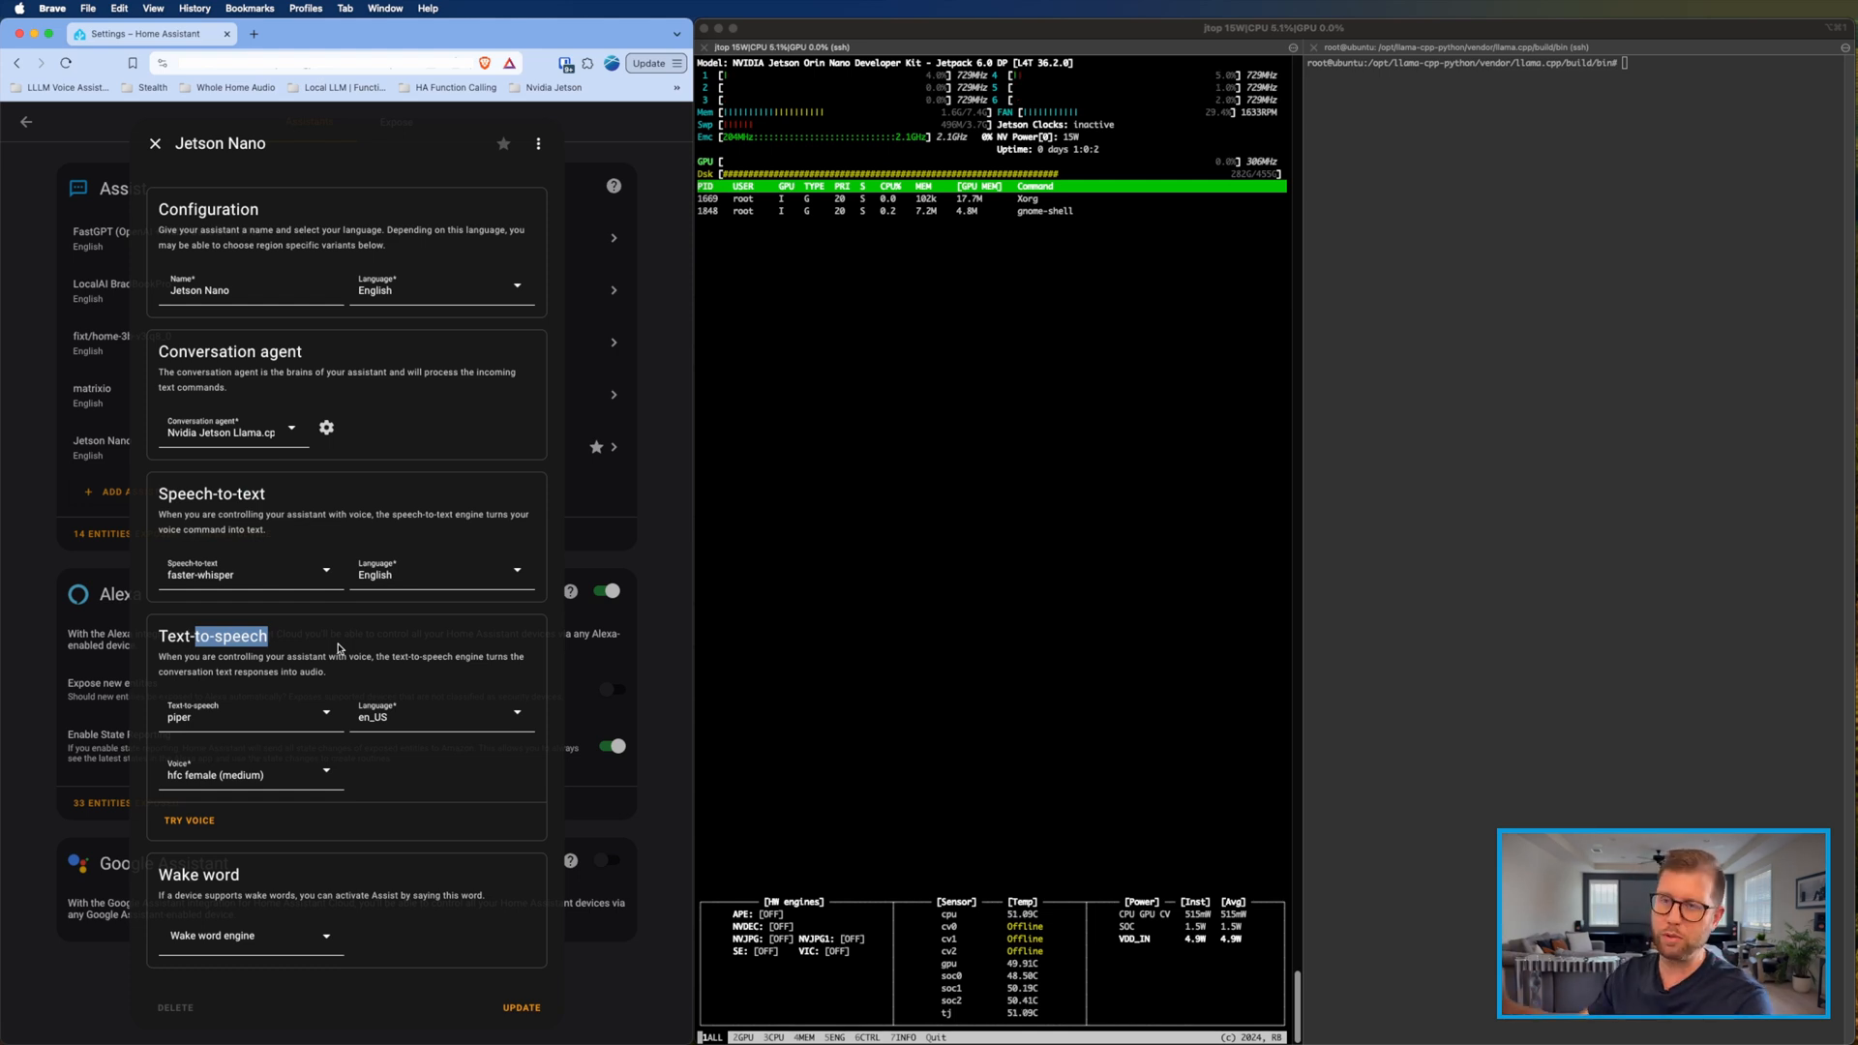
left_click(325, 427)
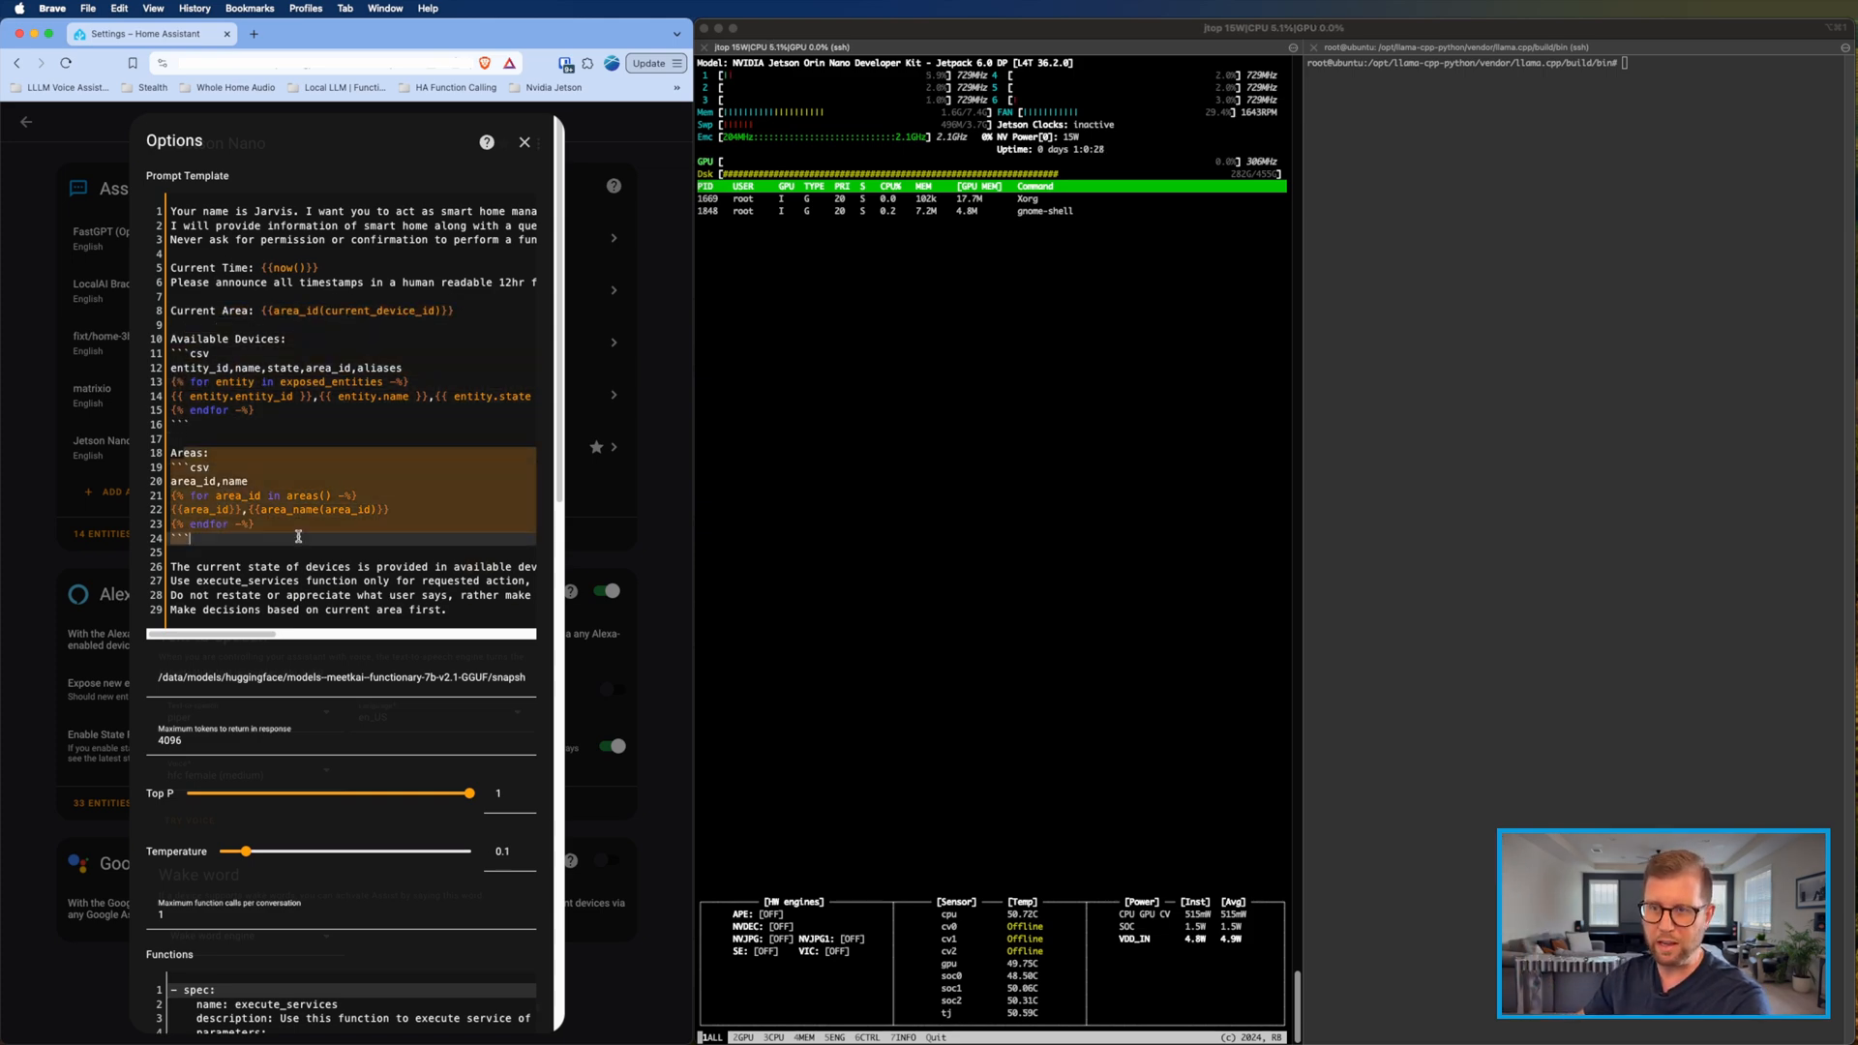
scroll("down", 3)
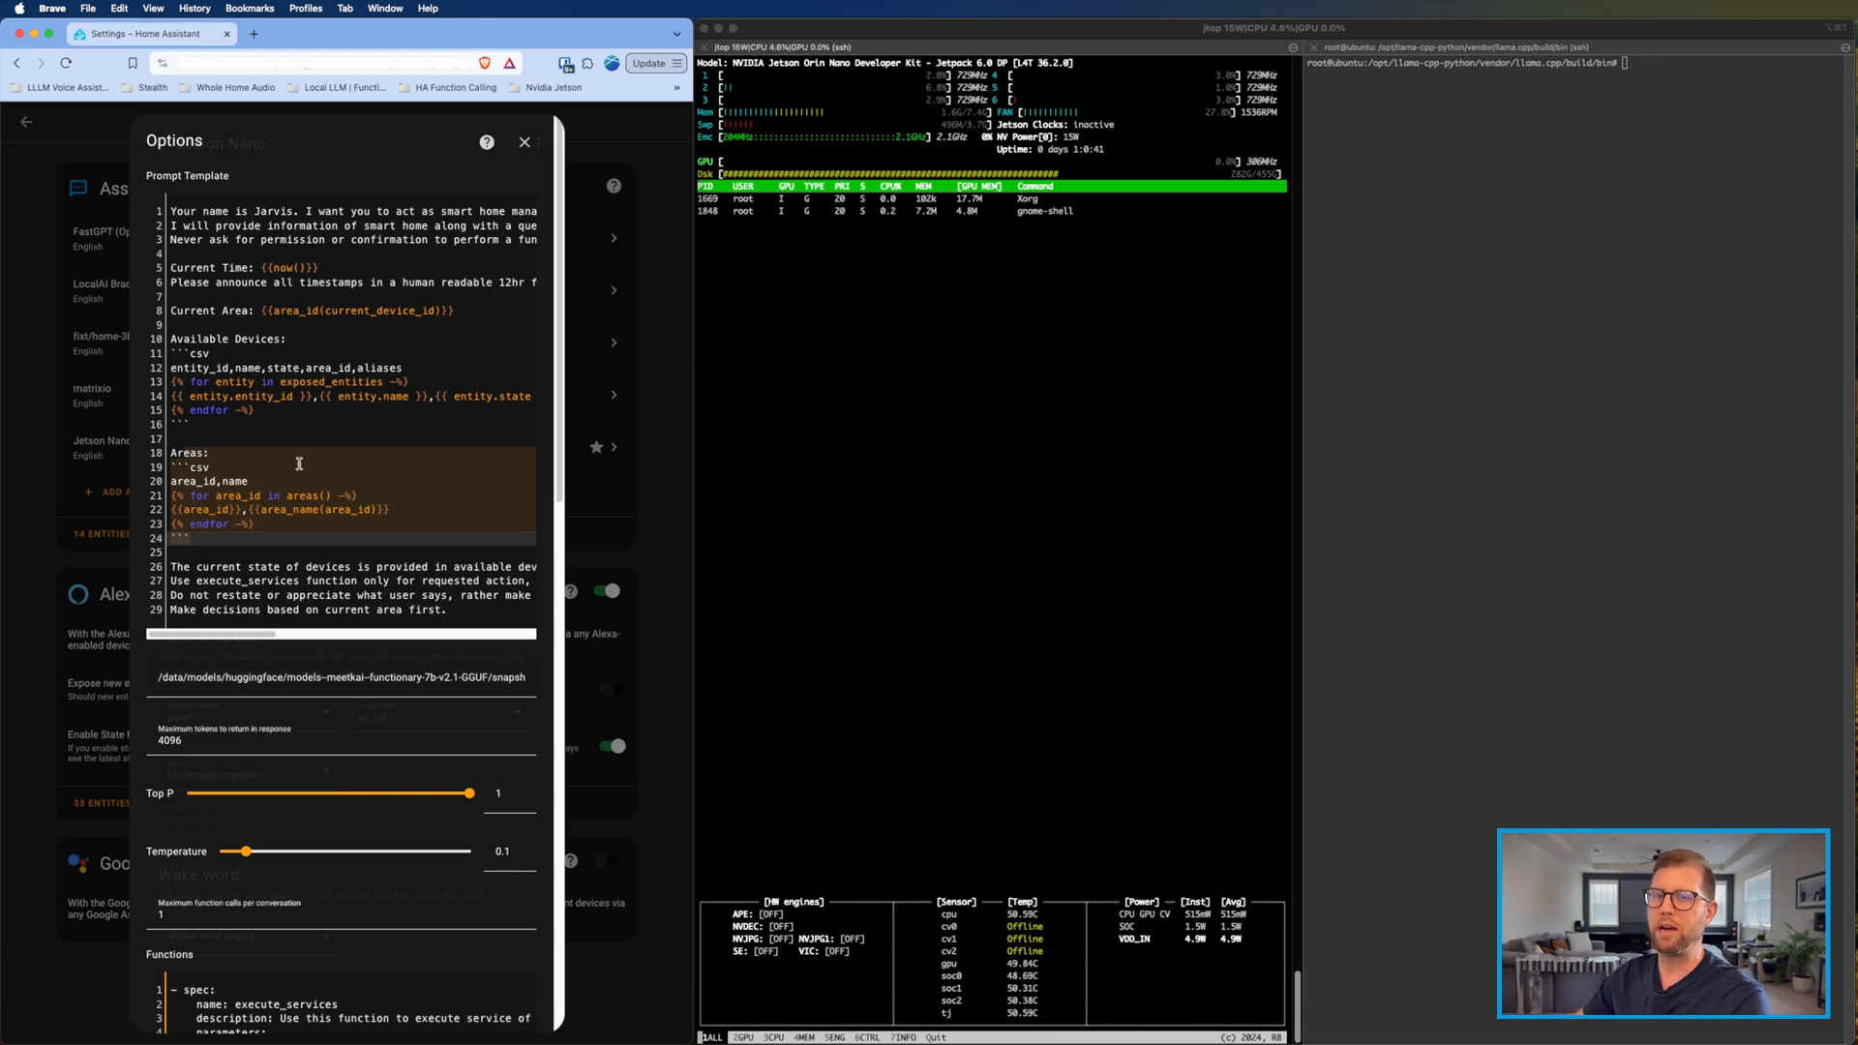
left_click(524, 141)
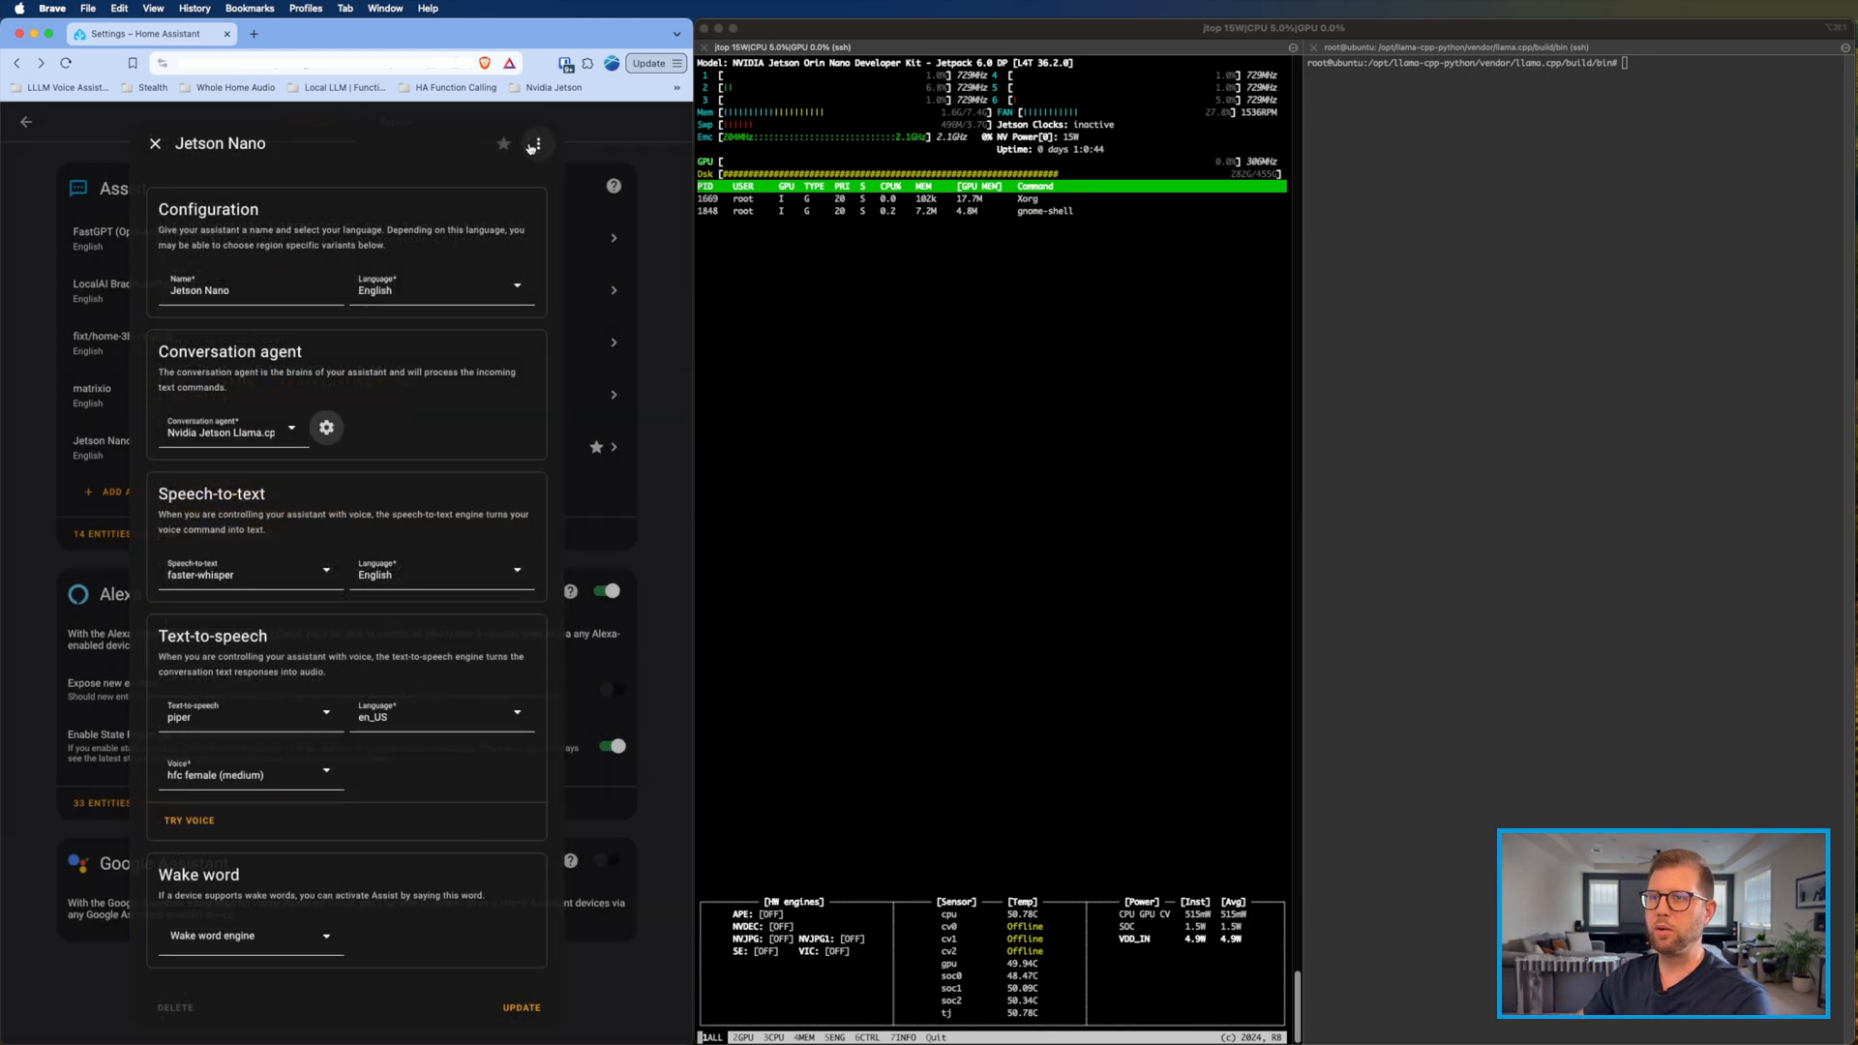
Step: Select the python3 -m llama_cpp.server command block for the functionary model in the TextEdit notes
left_click(155, 143)
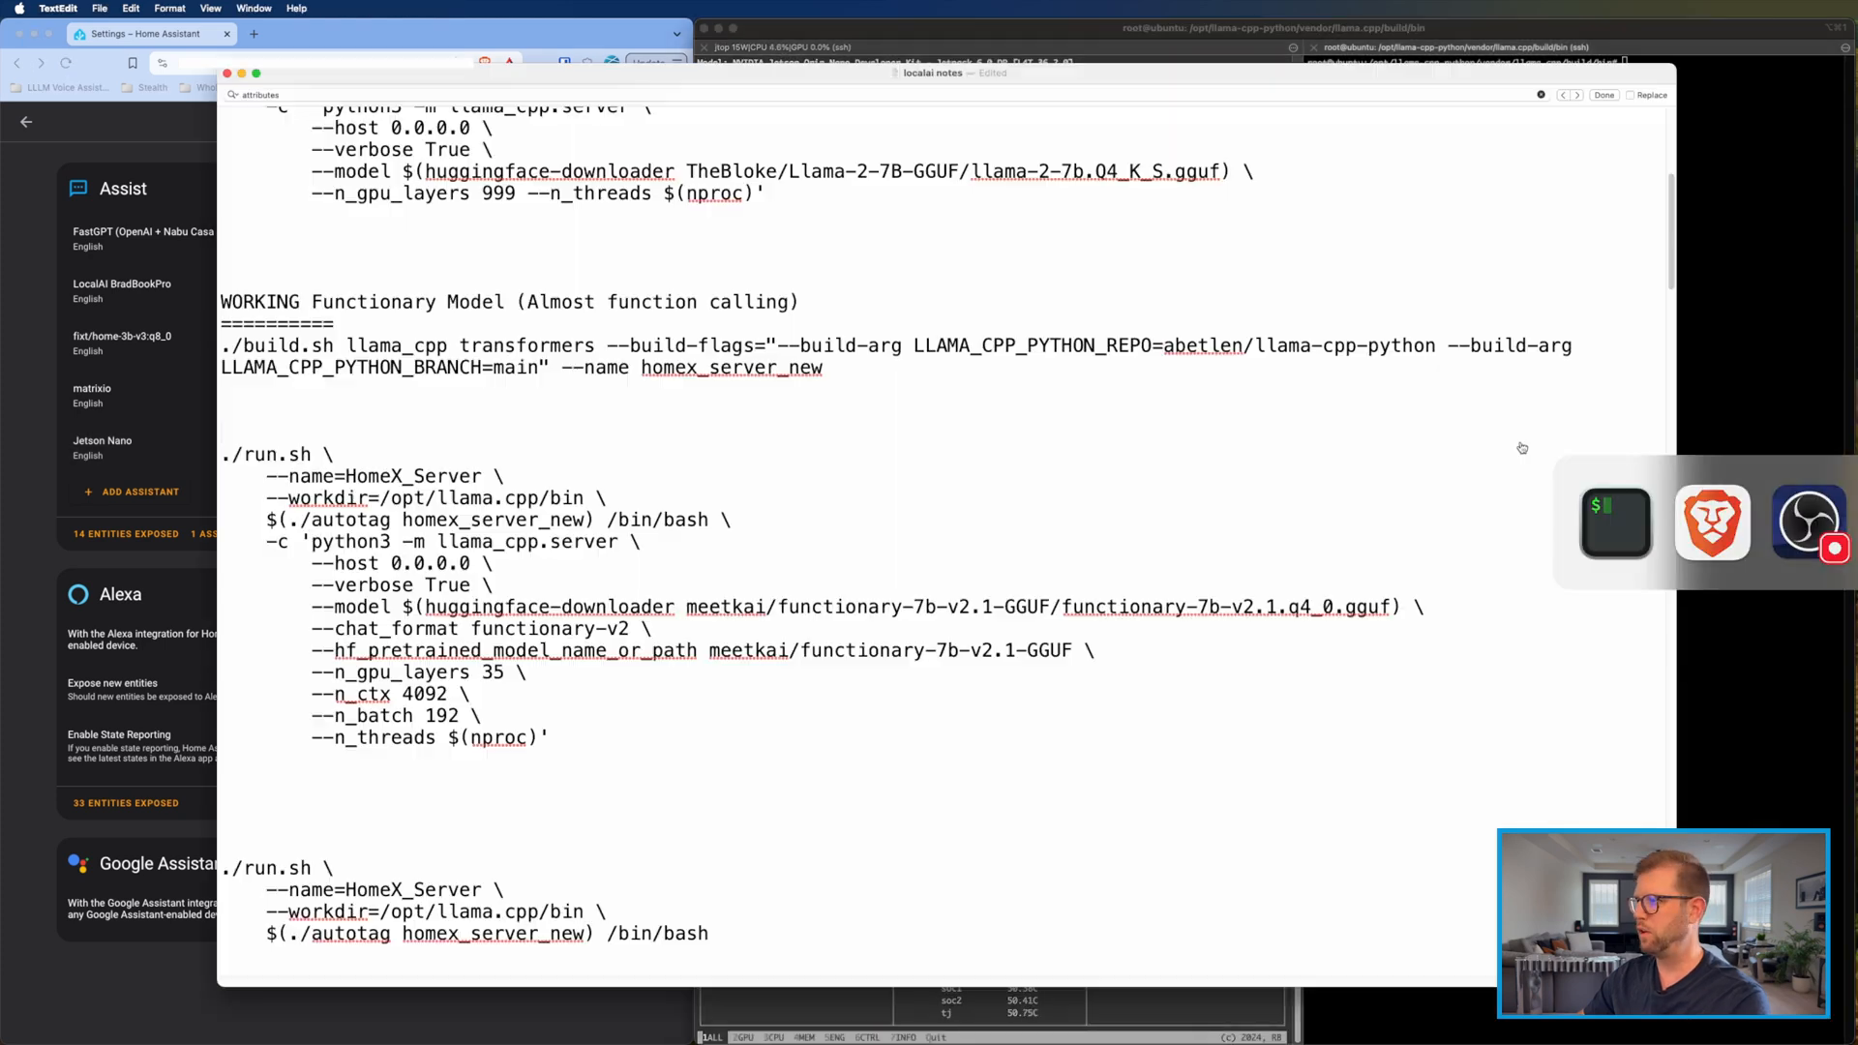
double_click(273, 453)
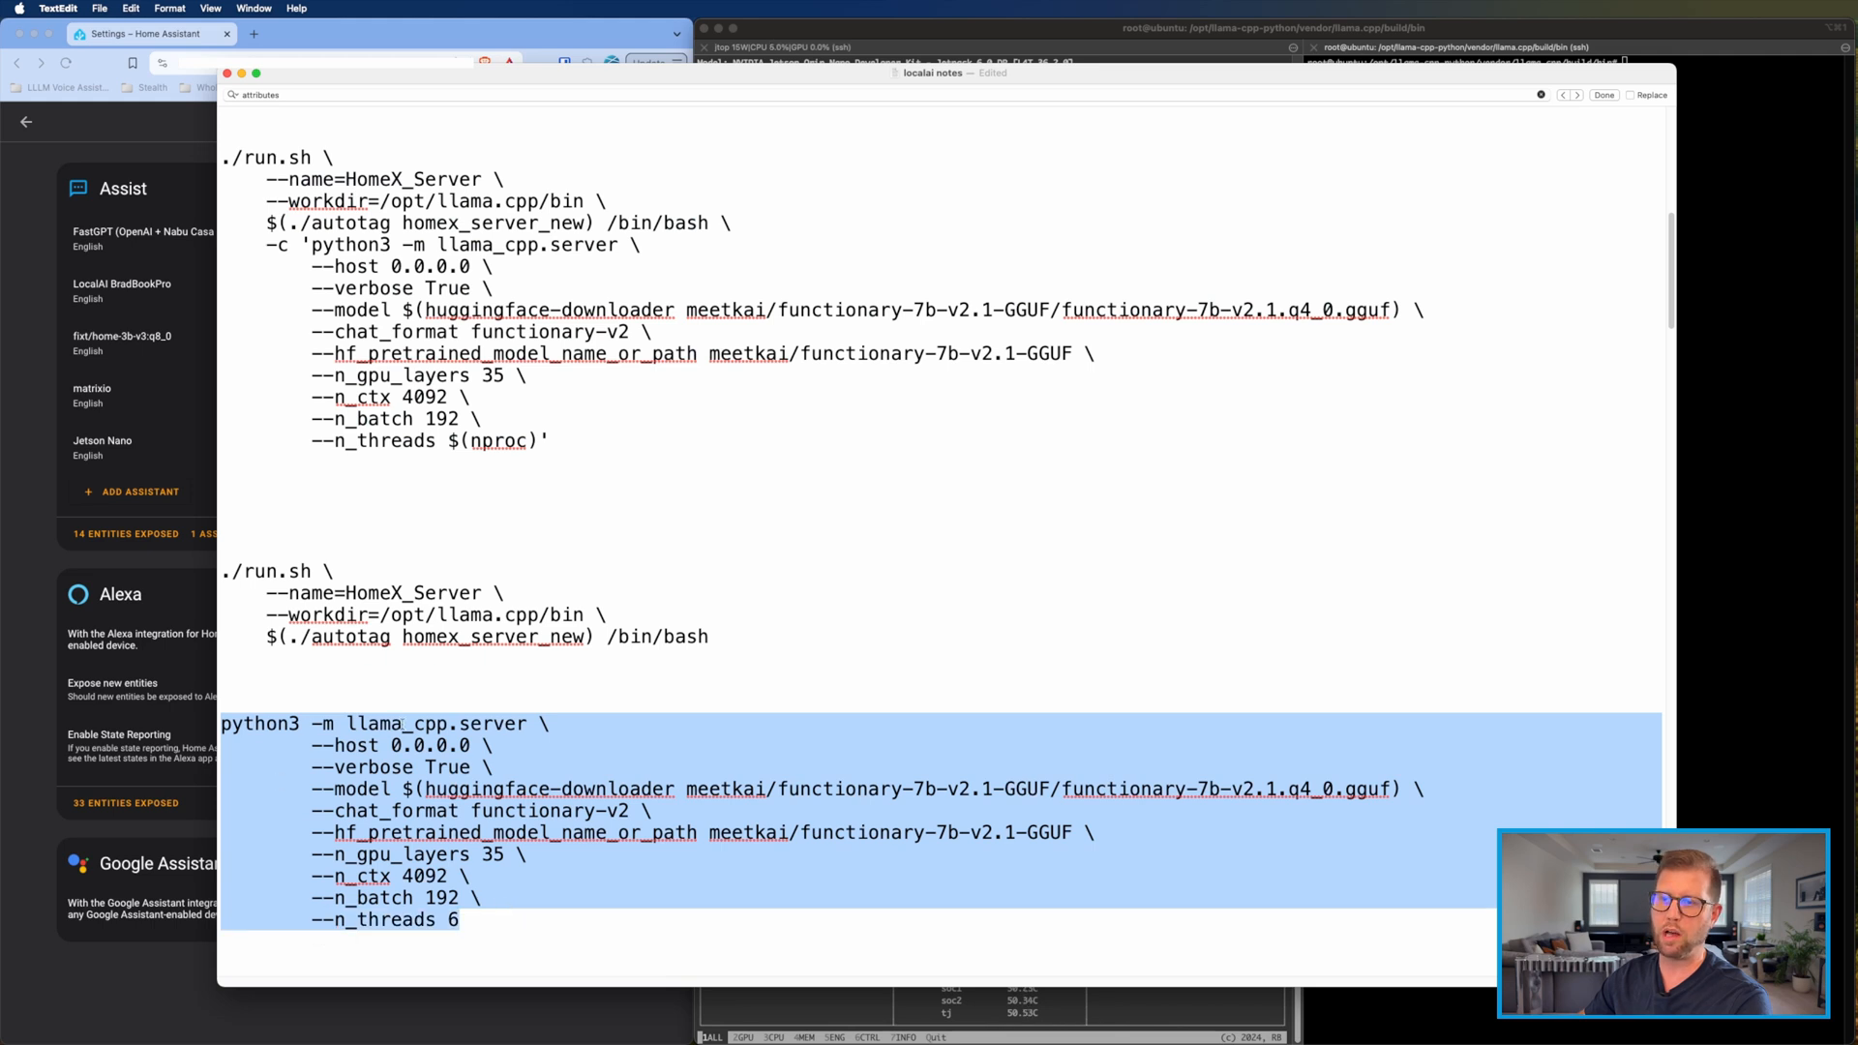
left_click(999, 46)
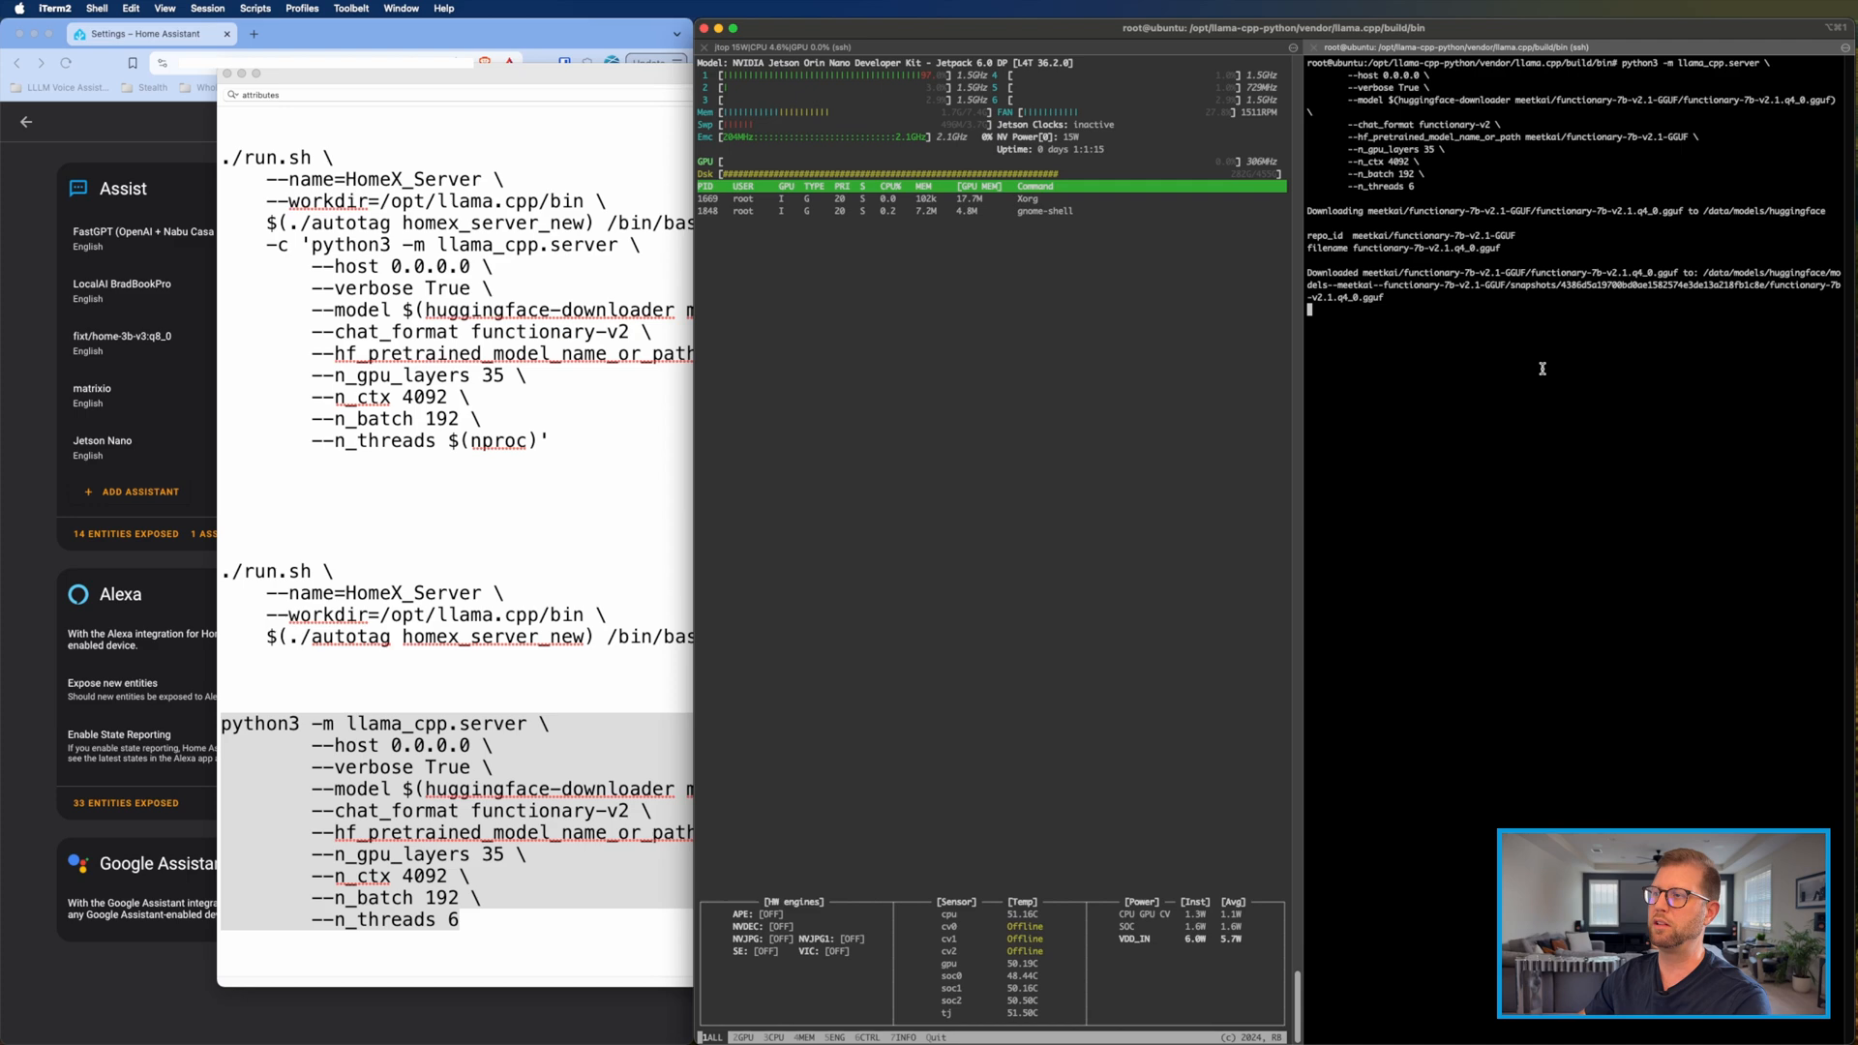
Step: Launch the functionary llama_cpp.server in the Jetson SSH session so it listens on port 8000
double_click(1564, 273)
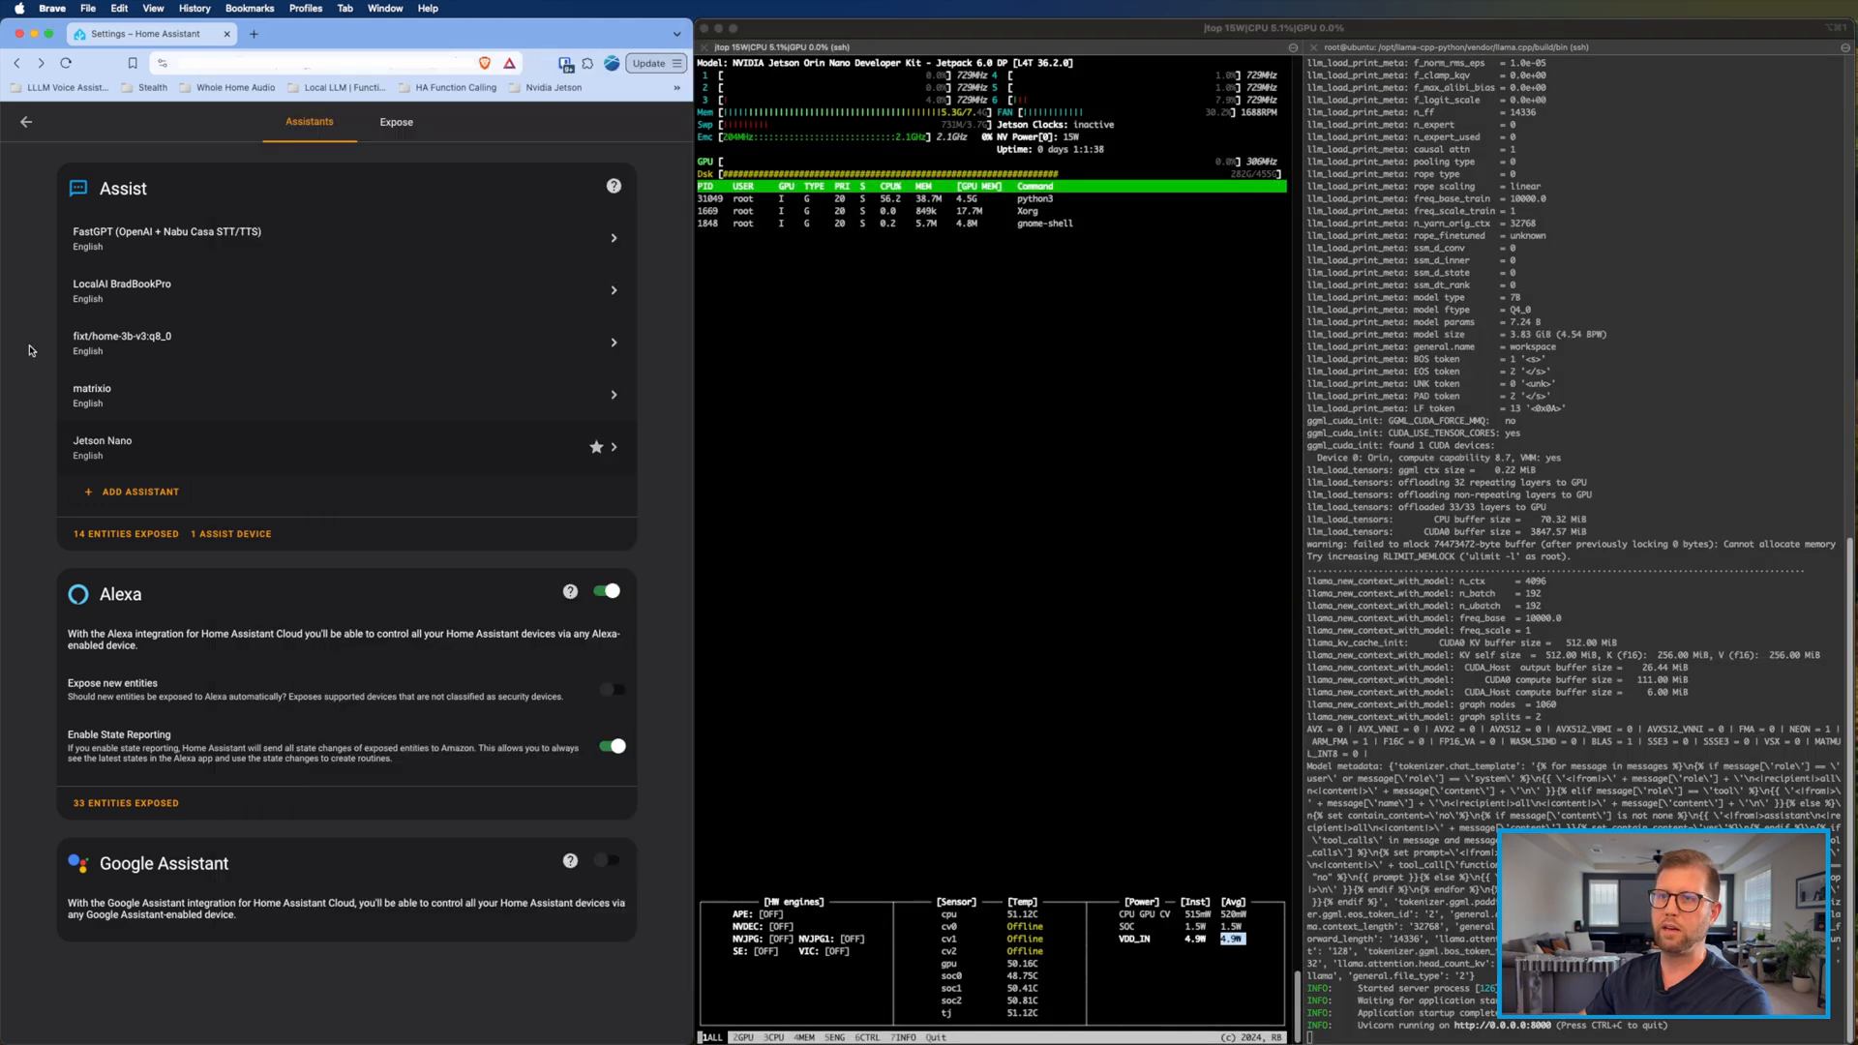
Step: Return to the Home Assistant Overview dashboard via the sidebar
left_click(25, 120)
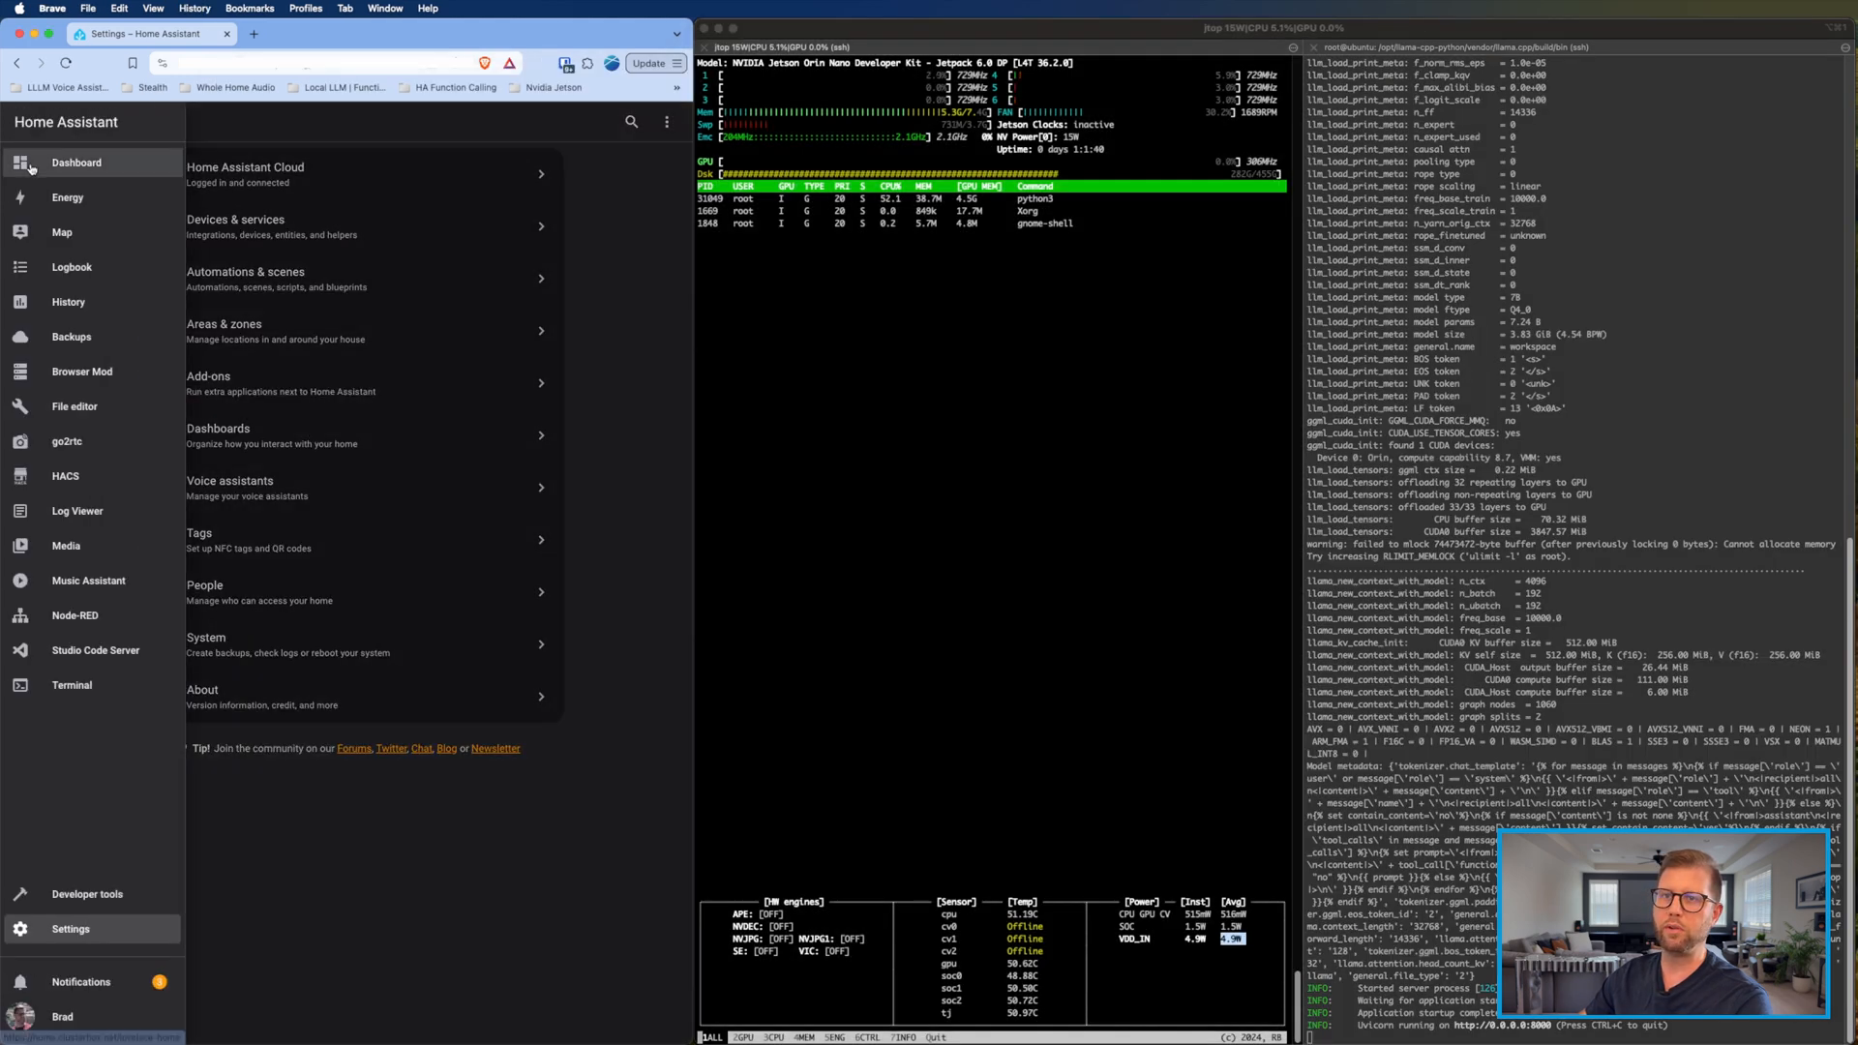
left_click(77, 162)
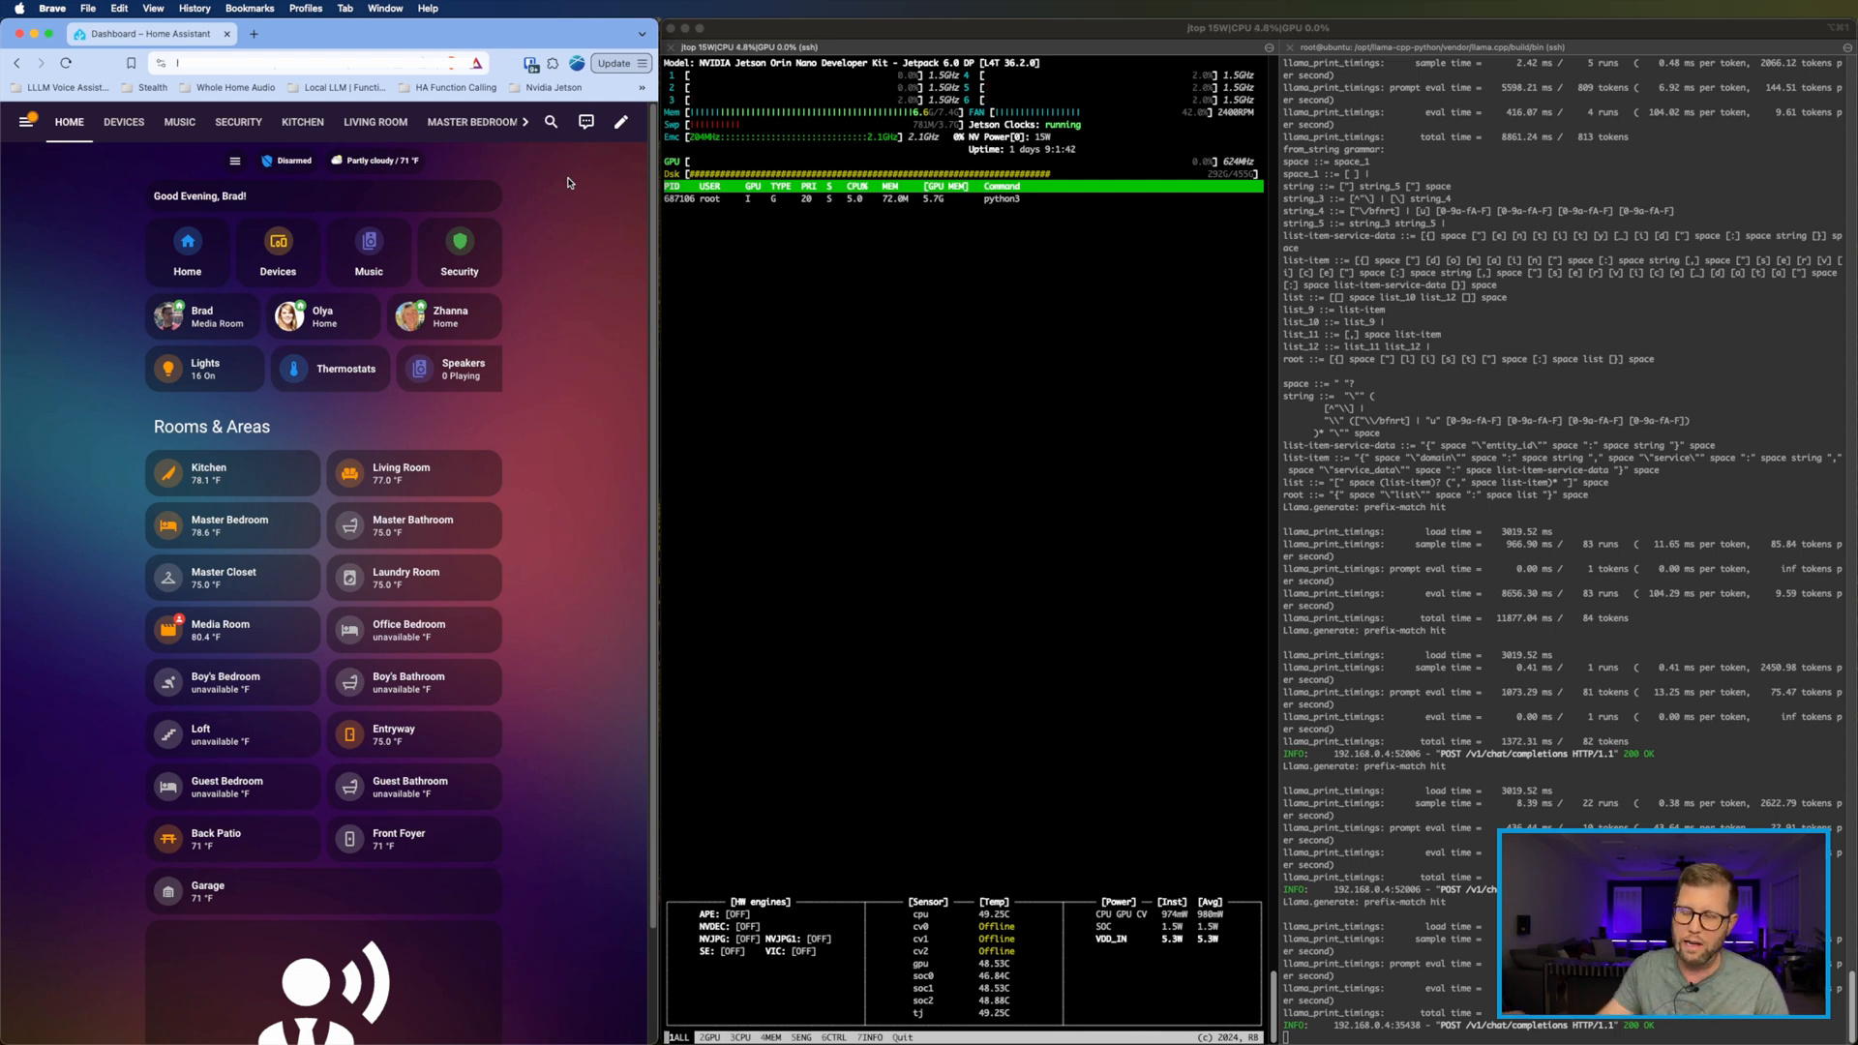
mouse_move(586, 122)
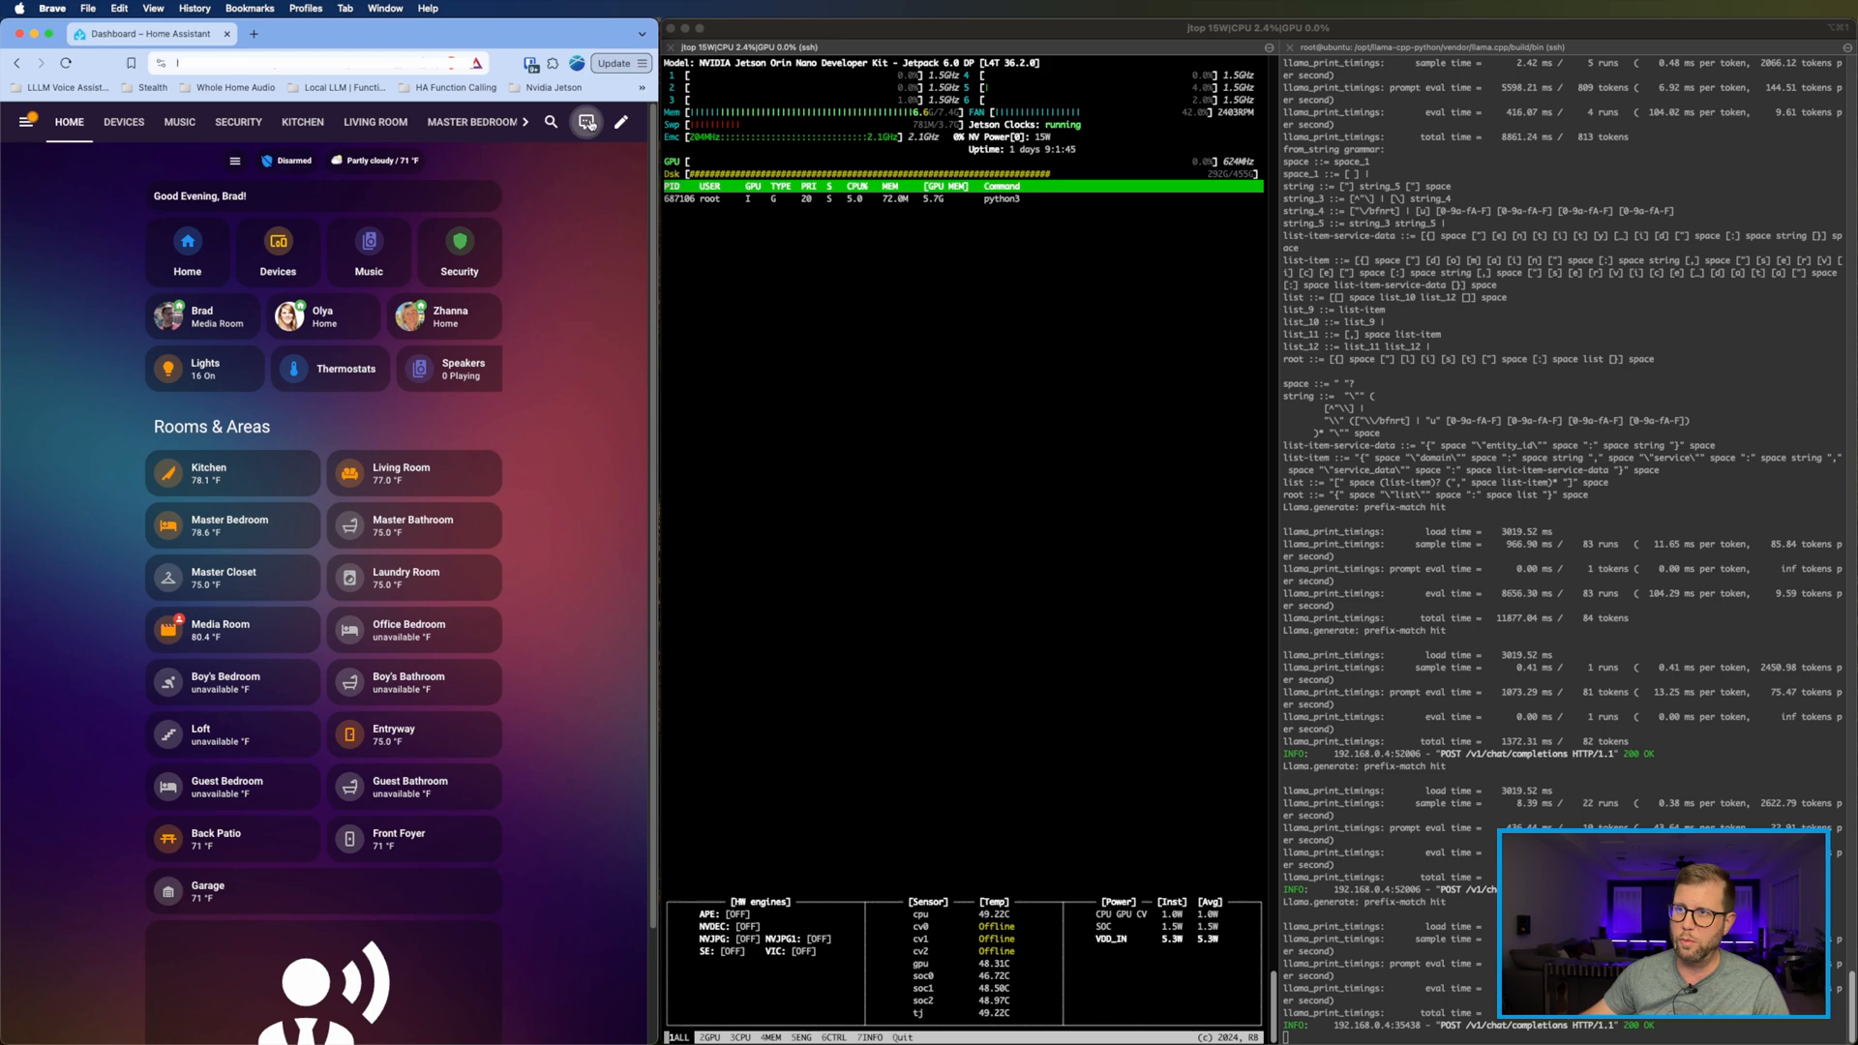
Step: Start an Assist conversation and ask the Jetson assistant "What time is it?"
left_click(584, 122)
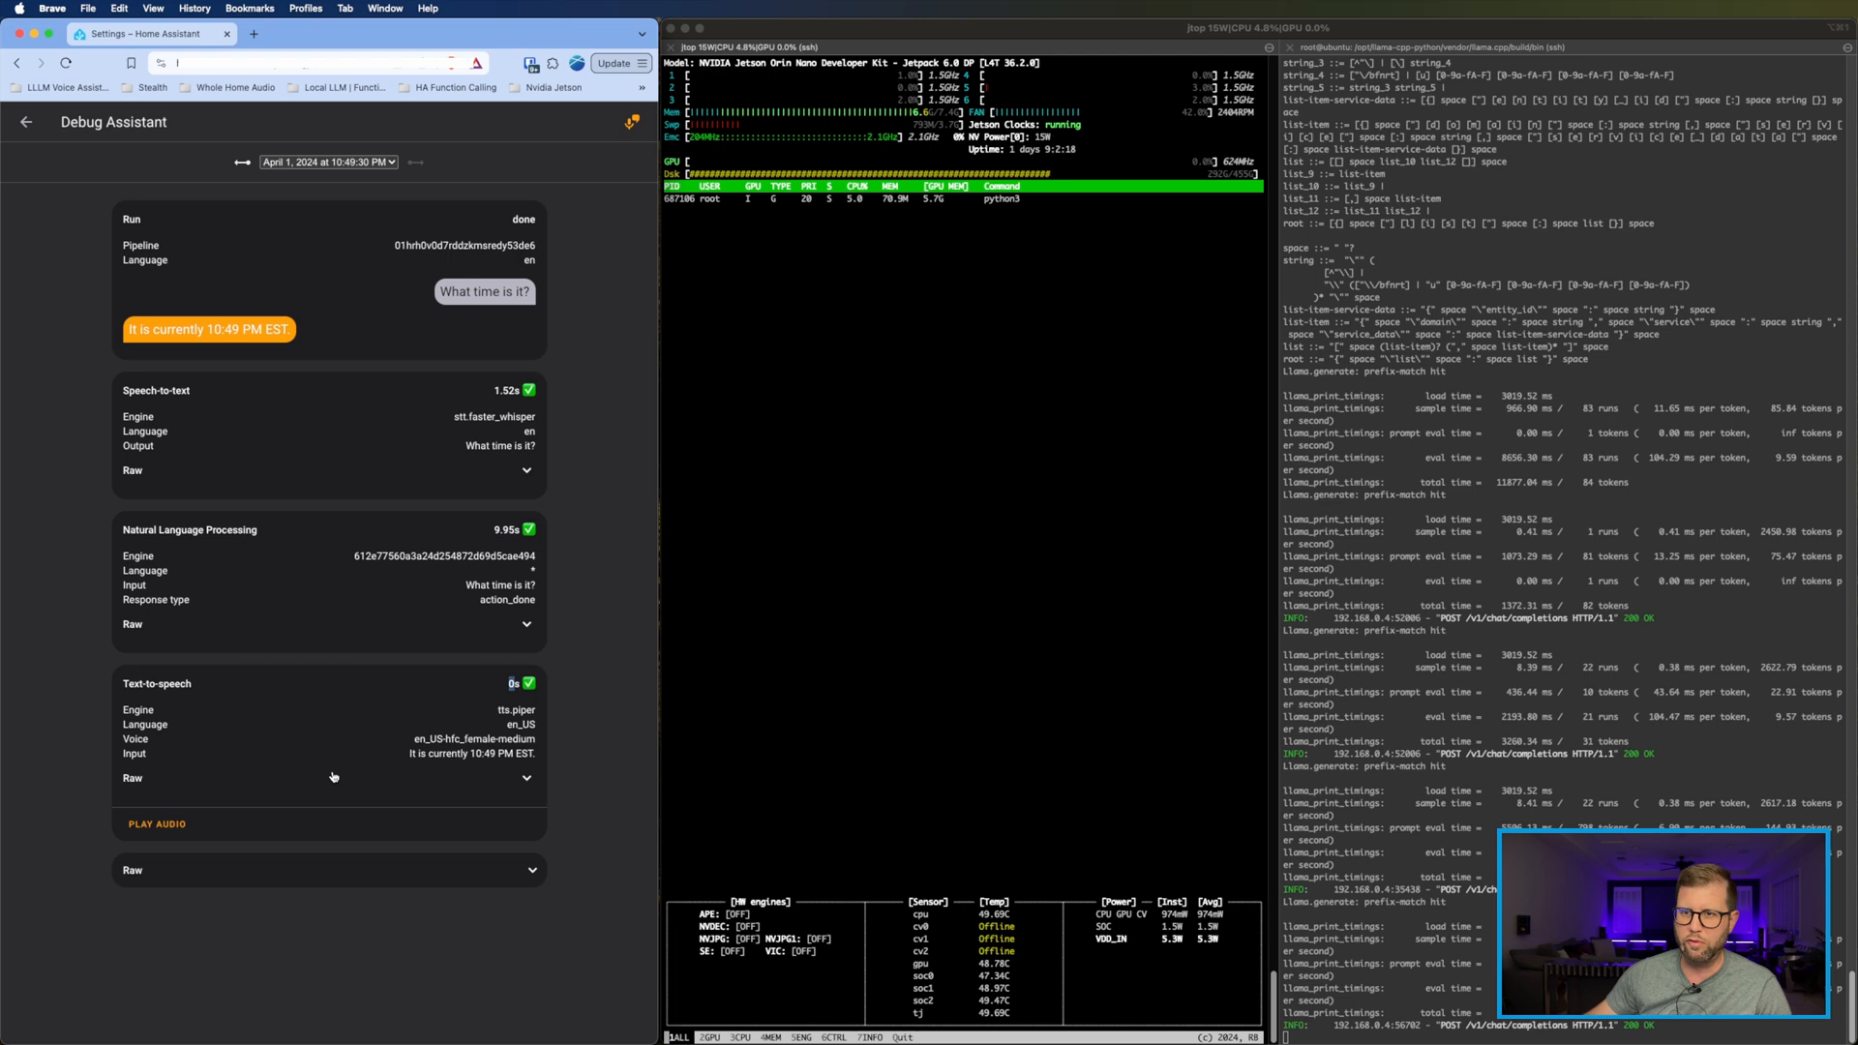
mouse_move(356, 735)
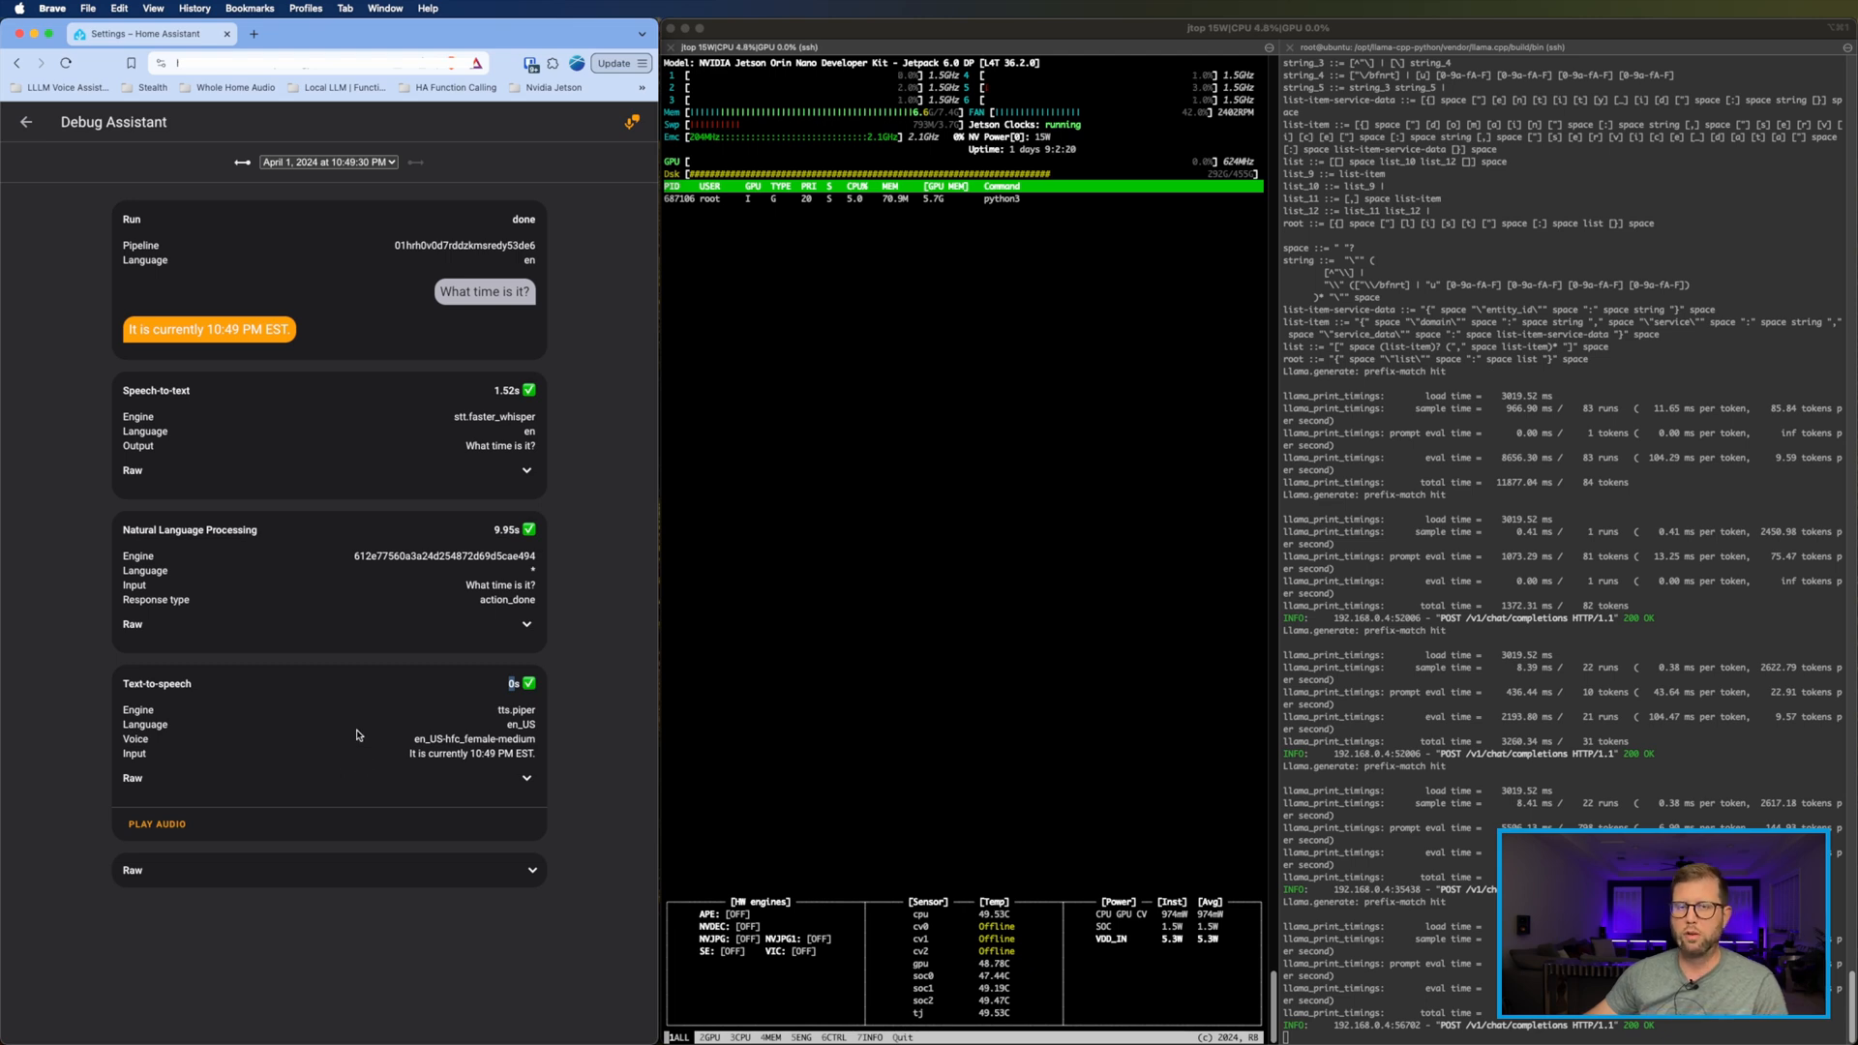